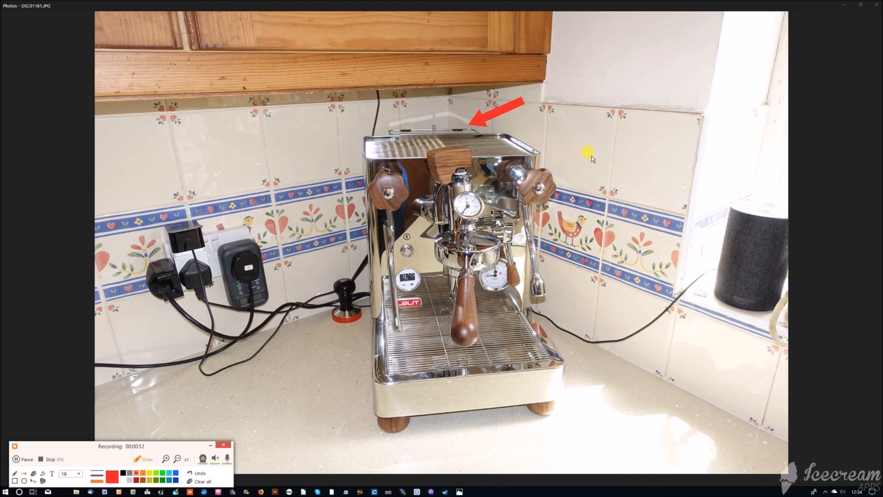
pyautogui.moveTo(613, 169)
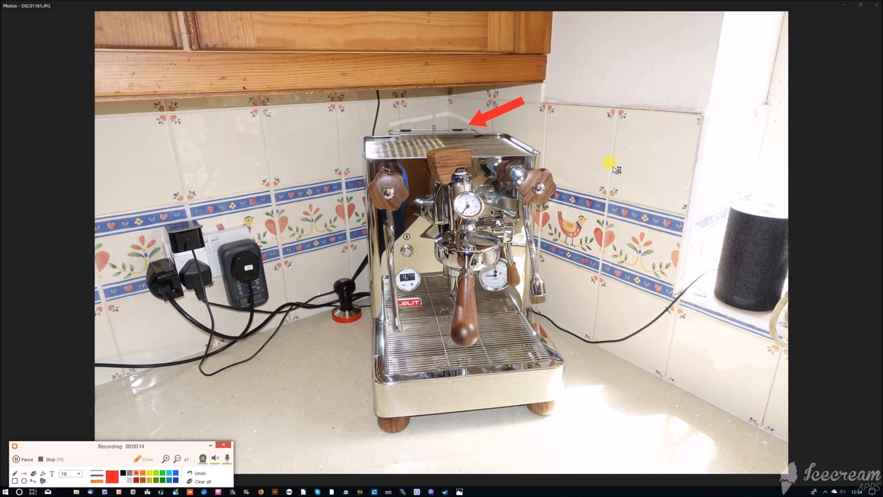
# Draw red arrows at the left and right edges of the machine top, then clear them.
pyautogui.moveTo(287, 172); pyautogui.dragTo(337, 152)
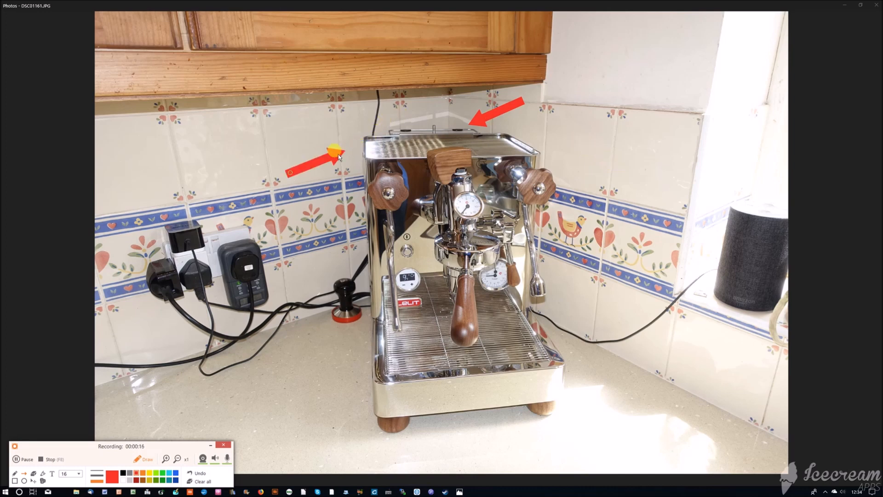
pyautogui.moveTo(287, 172); pyautogui.dragTo(343, 152)
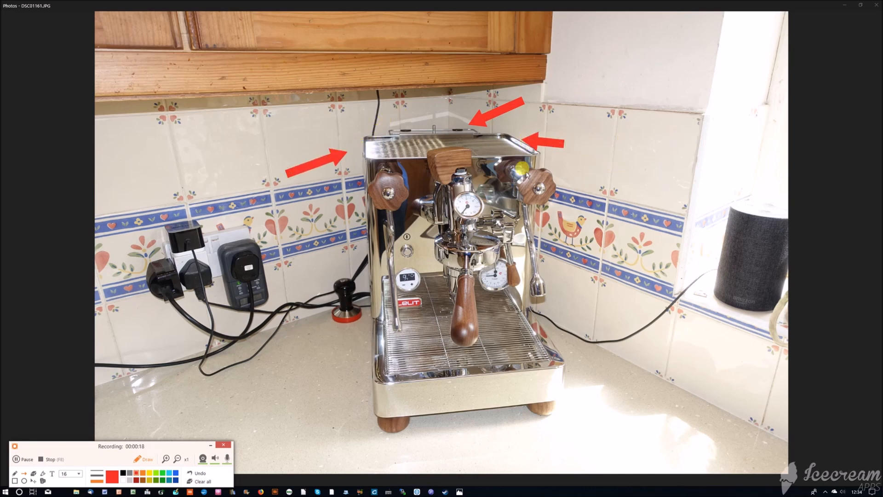
pyautogui.click(202, 481)
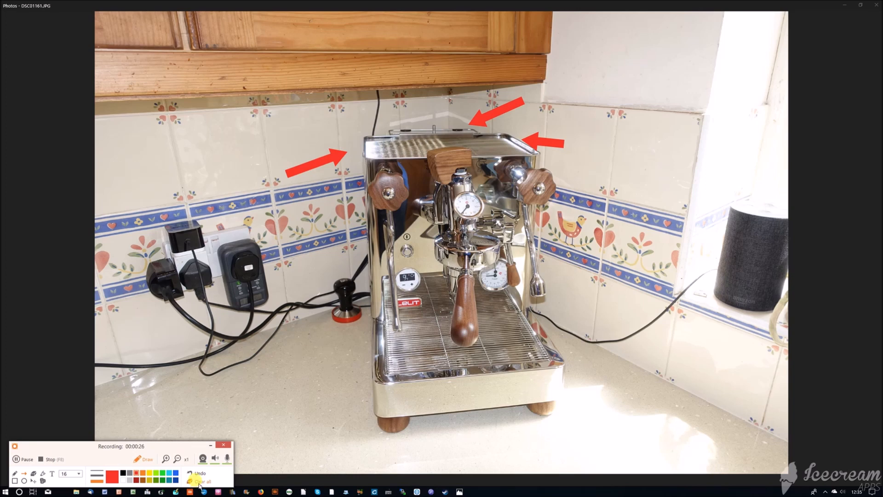
# Erase all the arrows drawn so far with Clear all.
pyautogui.click(202, 481)
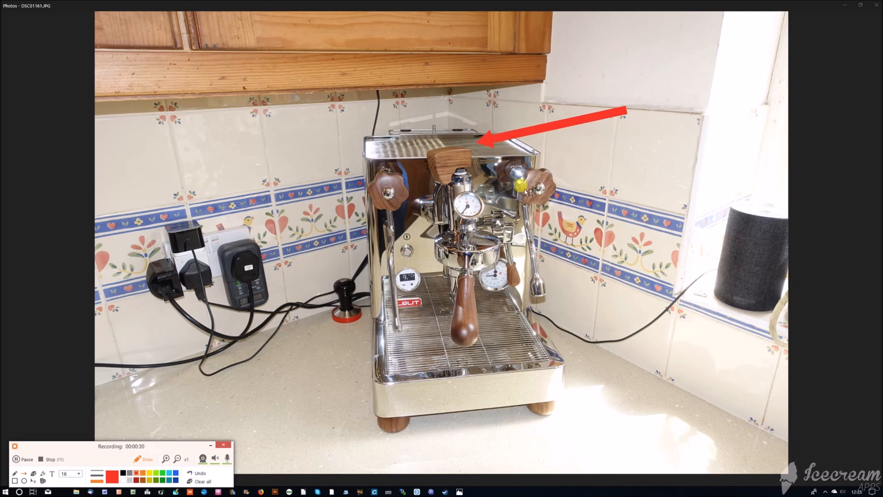
pyautogui.moveTo(549, 146)
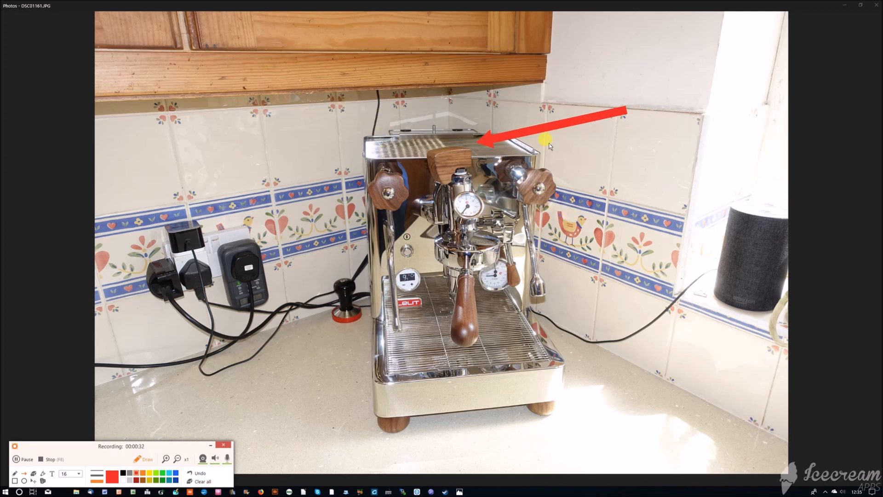
pyautogui.moveTo(561, 151)
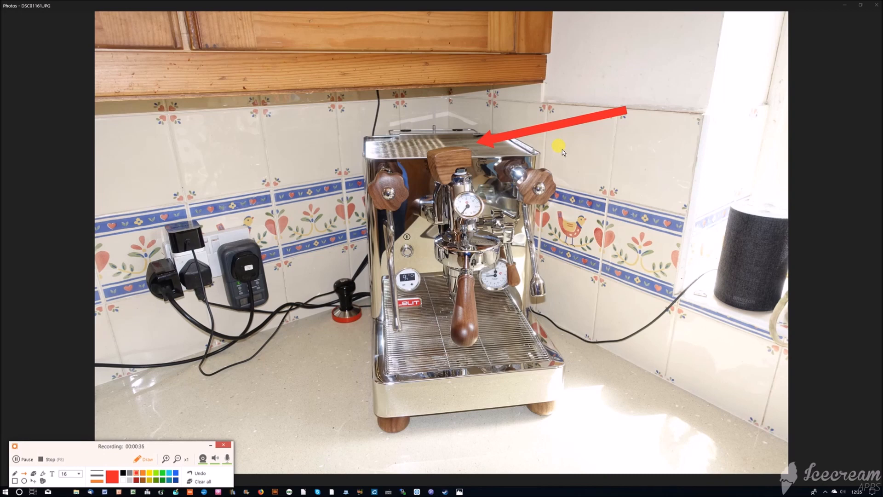
pyautogui.moveTo(470, 140)
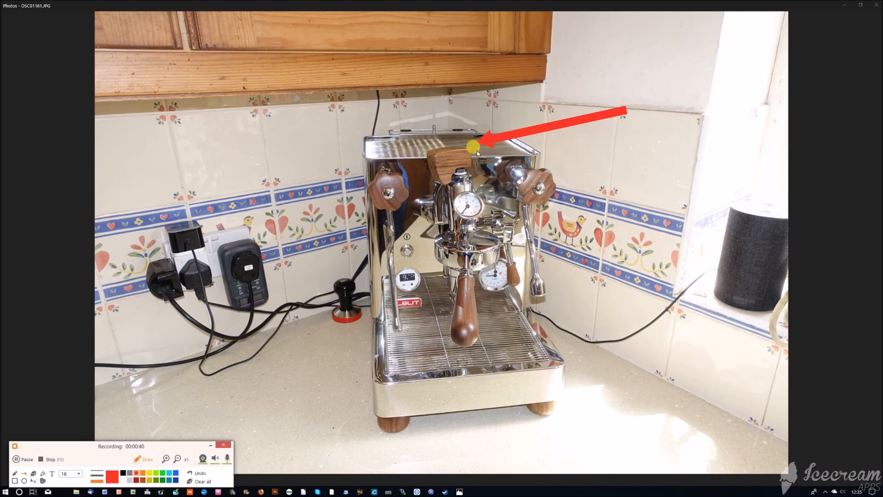
pyautogui.moveTo(220, 408)
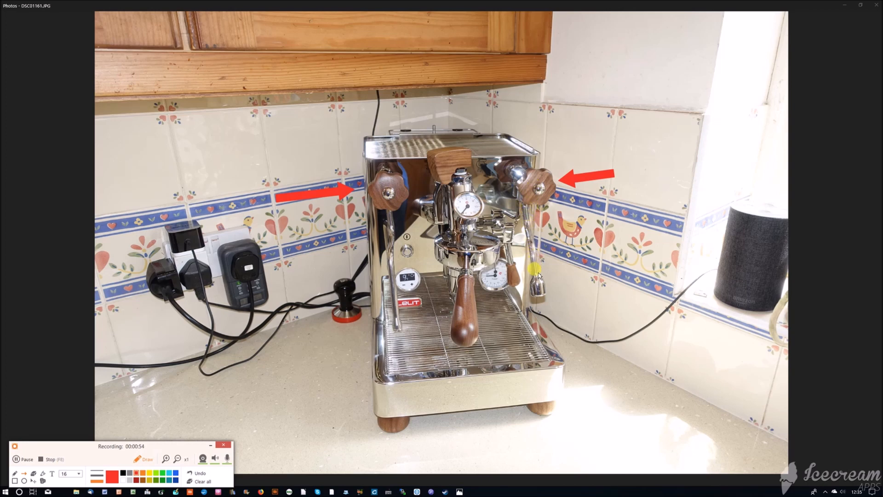
pyautogui.moveTo(540, 257)
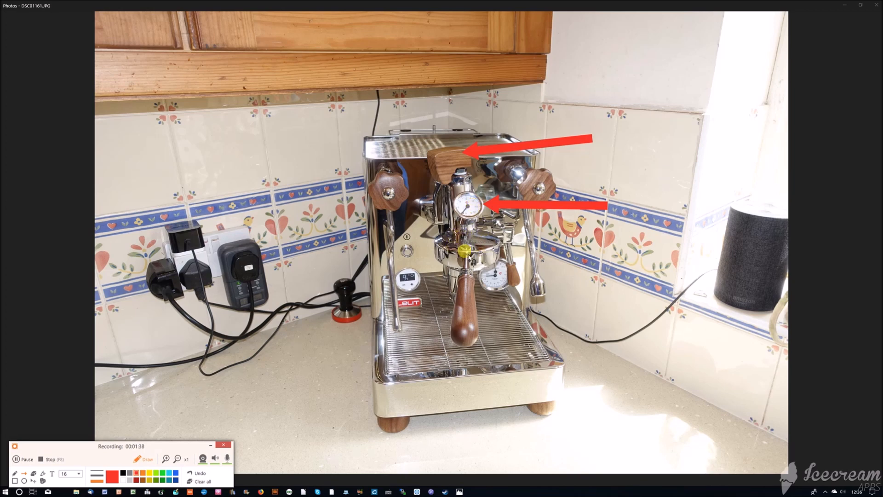
pyautogui.moveTo(487, 254)
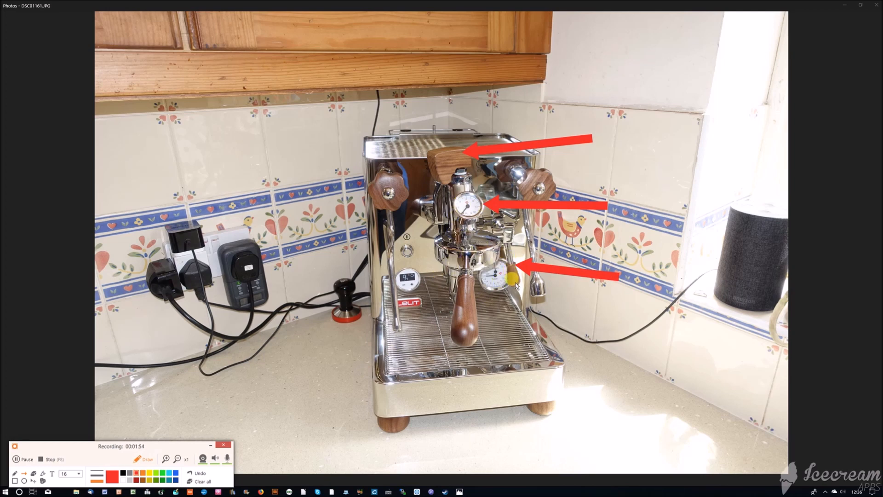
# Clear the on-screen arrows from the drawing toolbar.
pyautogui.click(199, 472)
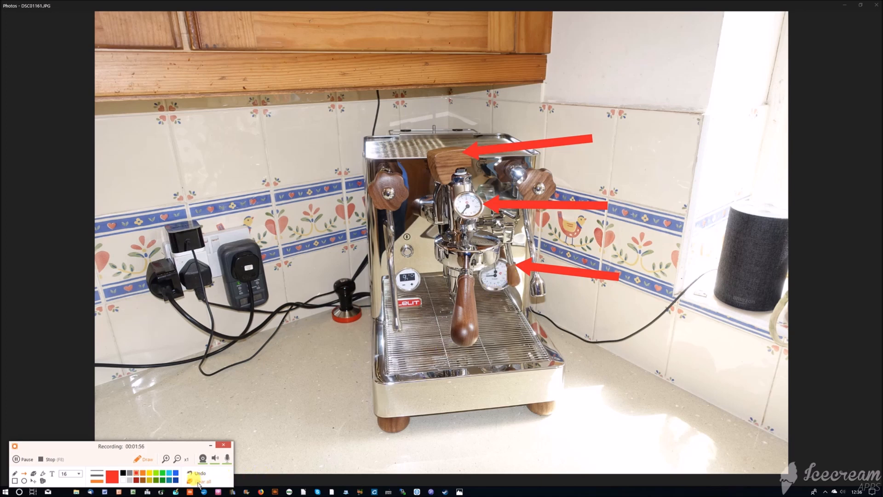
# Erase the earlier handle and gauge arrows with Clear all.
pyautogui.click(198, 473)
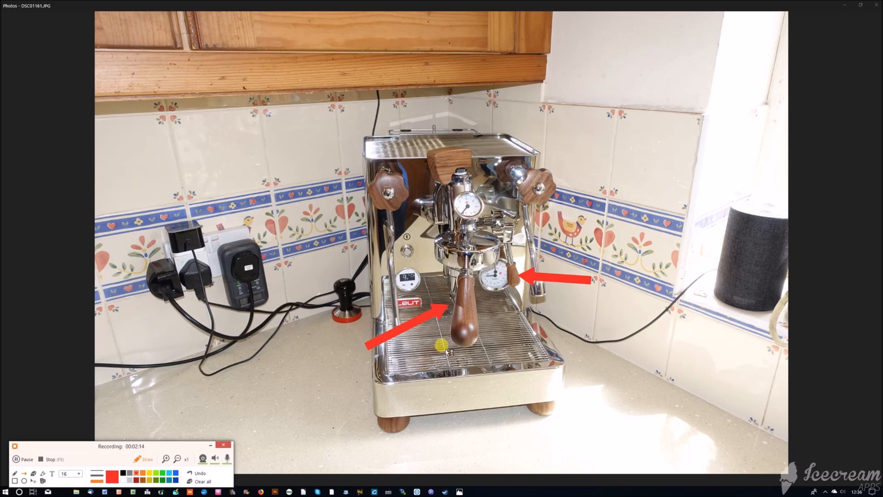
pyautogui.moveTo(564, 325)
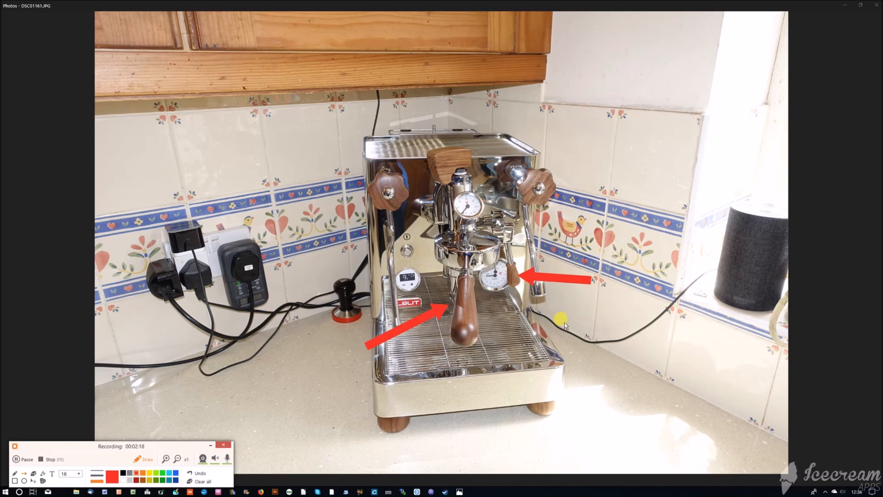
pyautogui.click(202, 481)
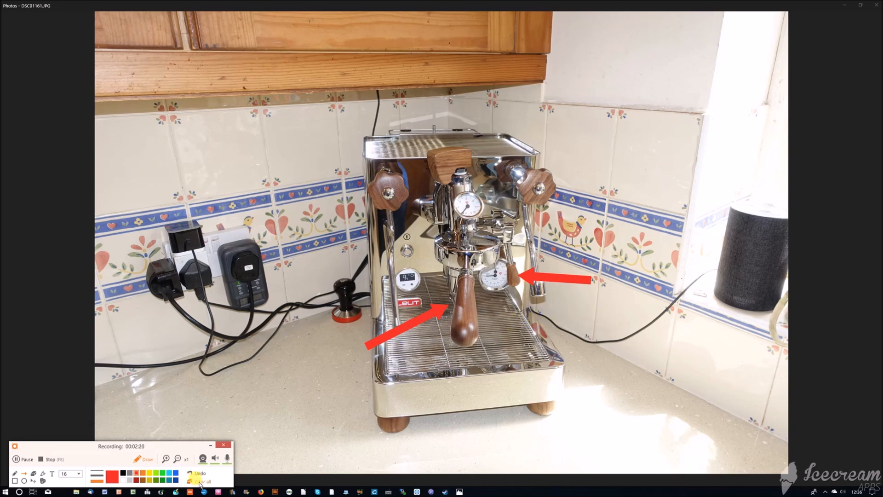
pyautogui.click(200, 472)
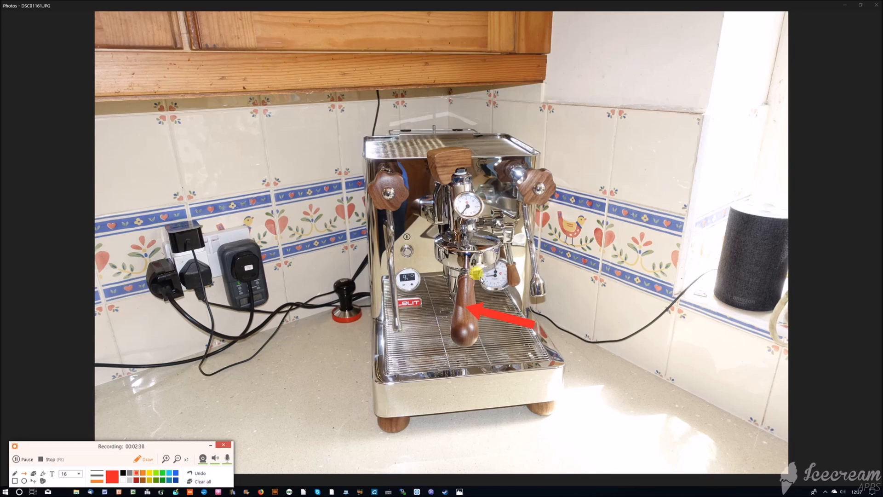
# Erase the portafilter handle arrow with Clear all.
pyautogui.click(202, 481)
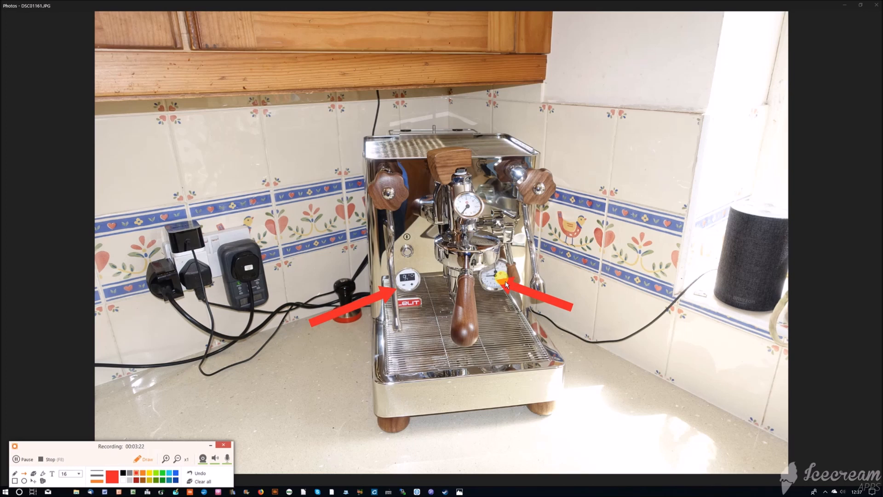
pyautogui.moveTo(381, 475)
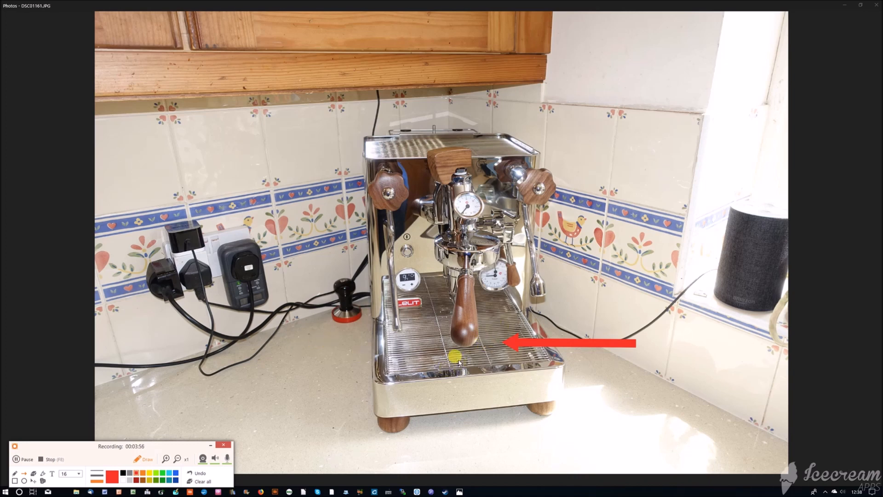
pyautogui.moveTo(315, 413)
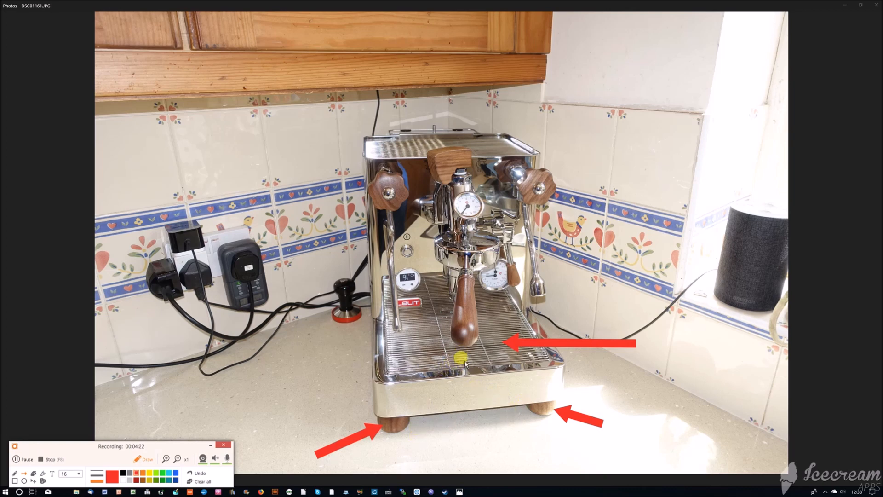
# Clear the drawn arrows from the recording panel toolbar.
pyautogui.click(202, 481)
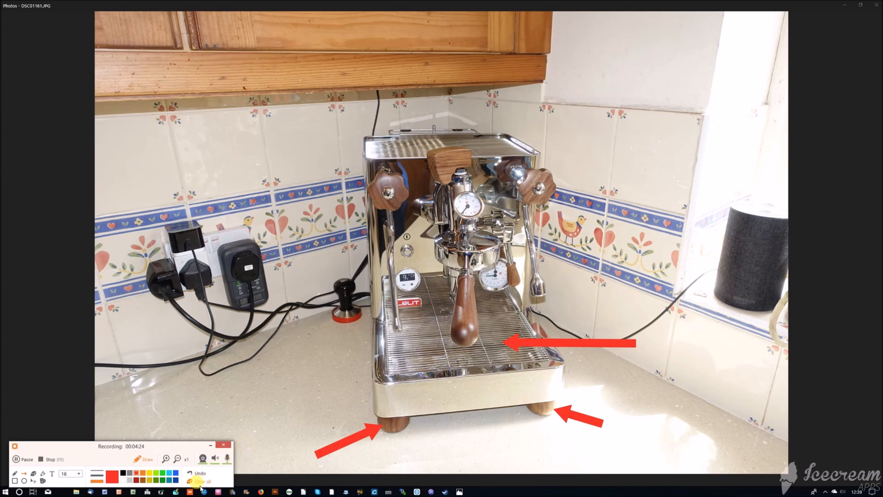
# Erase the drip tray and feet arrows with Clear all.
pyautogui.click(197, 476)
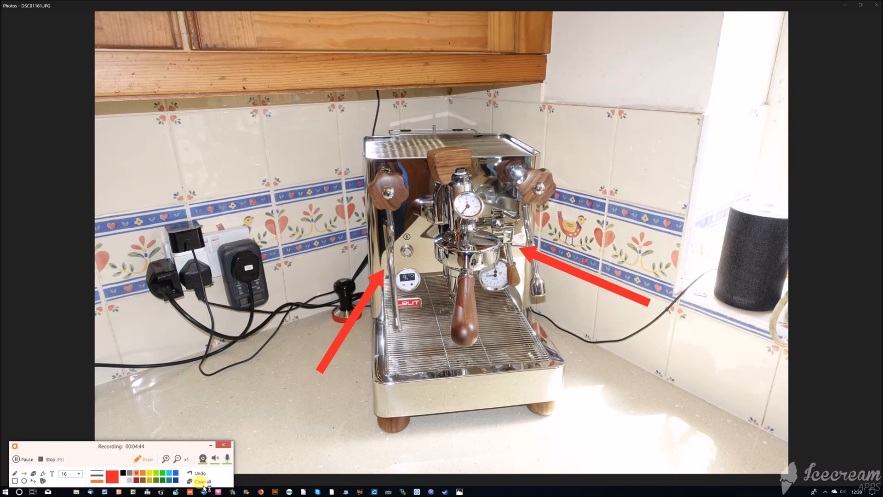
# Erase the arrows beside the brew group with Clear all.
pyautogui.click(201, 481)
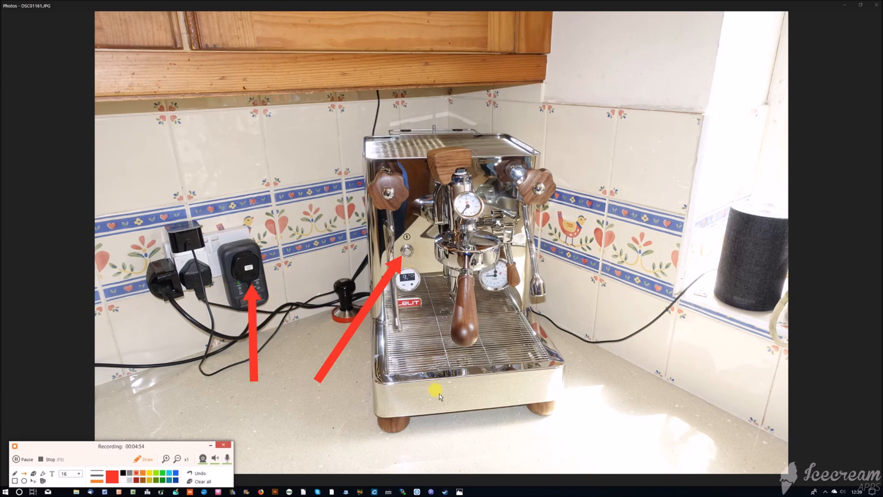
pyautogui.moveTo(461, 289)
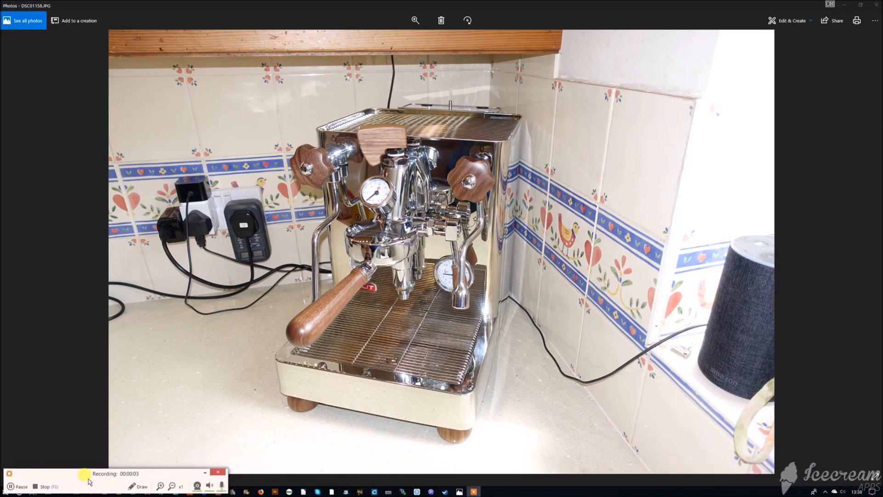
# Turn on drawing over the screen in the recording panel.
pyautogui.click(141, 485)
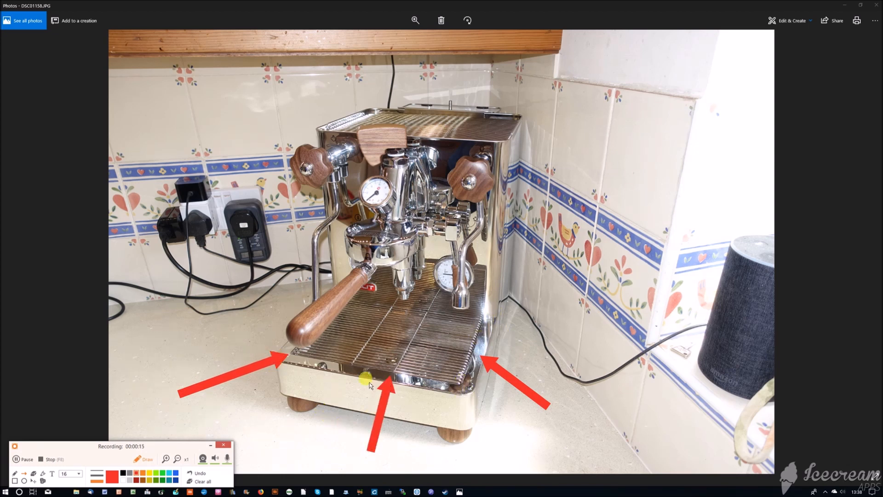
pyautogui.moveTo(358, 311)
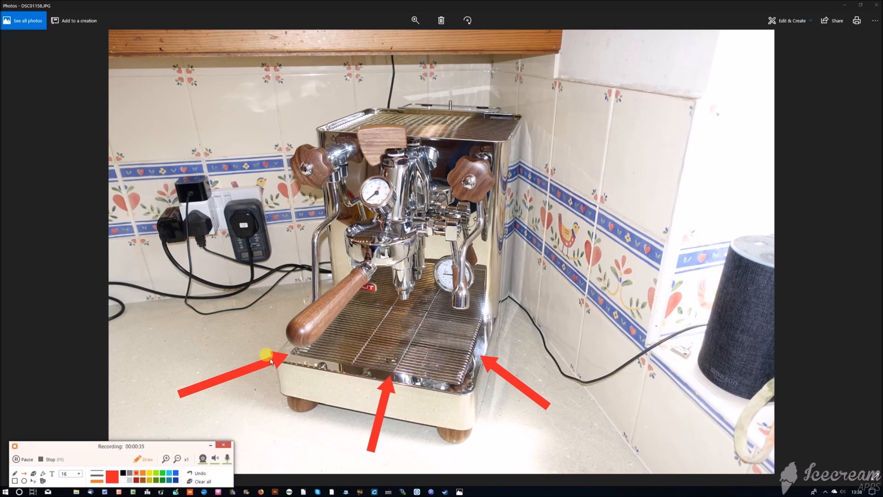
pyautogui.moveTo(341, 292)
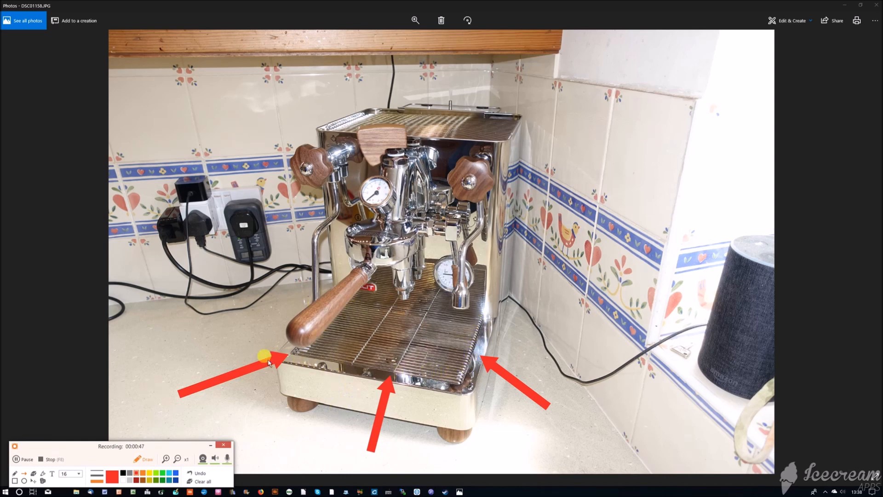
pyautogui.moveTo(478, 312)
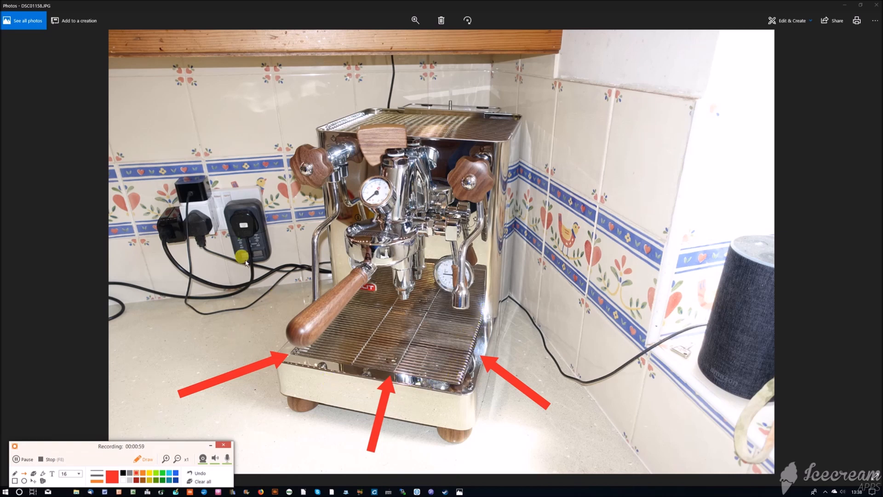
pyautogui.moveTo(252, 307)
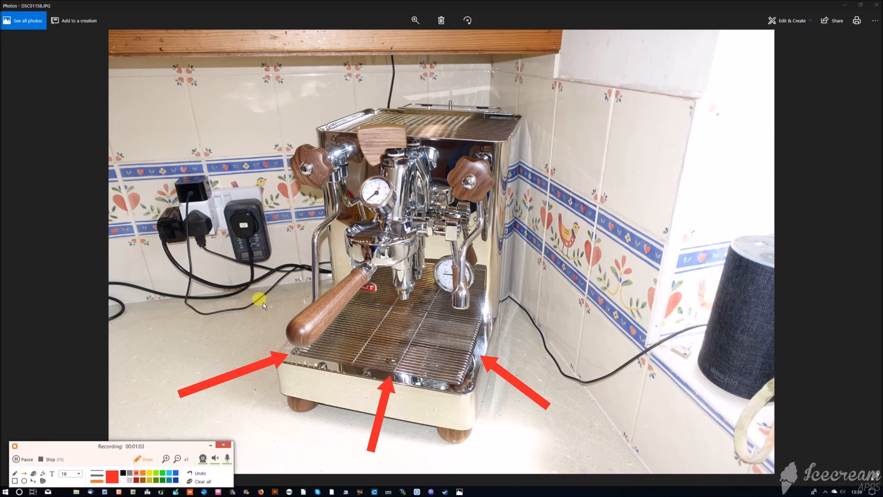
pyautogui.moveTo(487, 276)
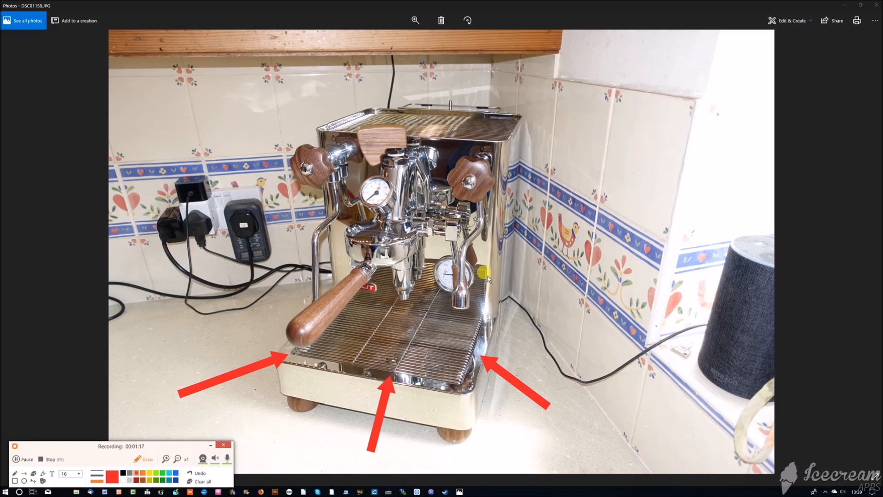
pyautogui.moveTo(200, 305)
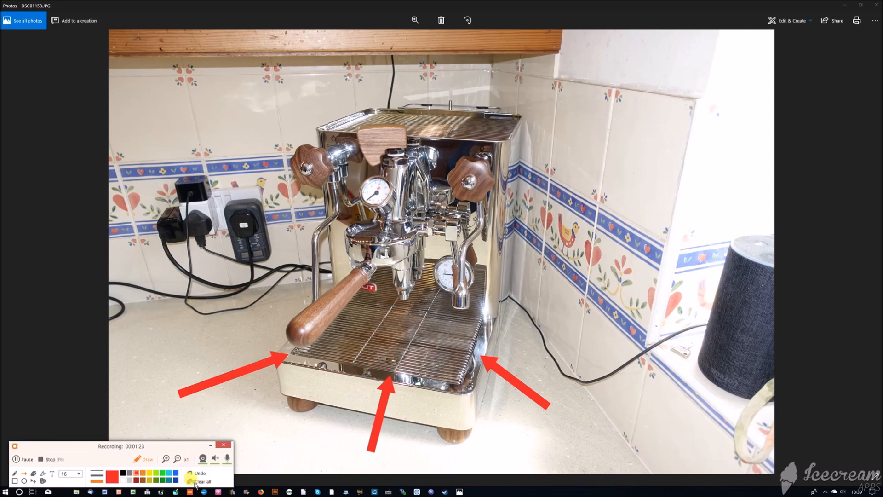
# Remove the three drip tray arrows at once with Clear all.
pyautogui.click(200, 481)
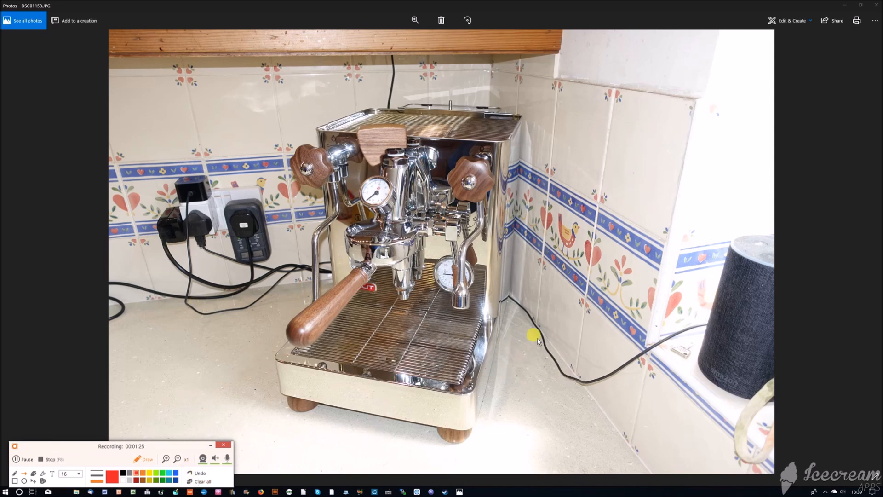
pyautogui.moveTo(536, 327)
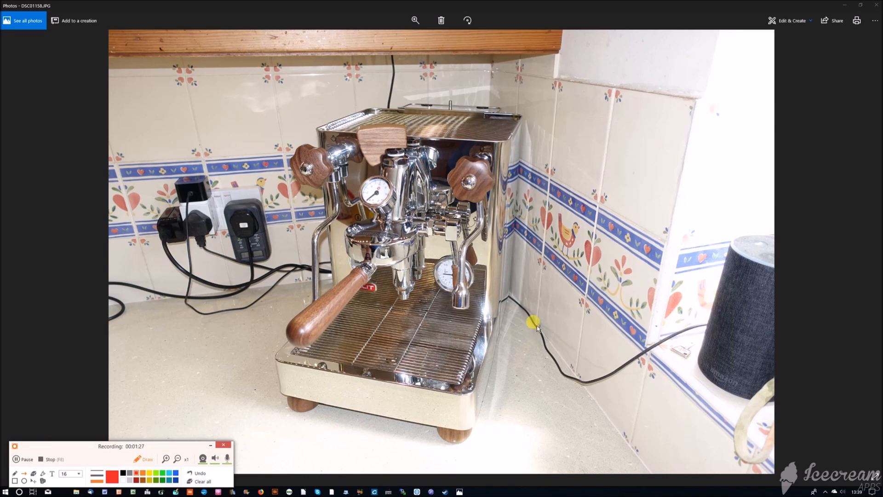
pyautogui.moveTo(536, 258)
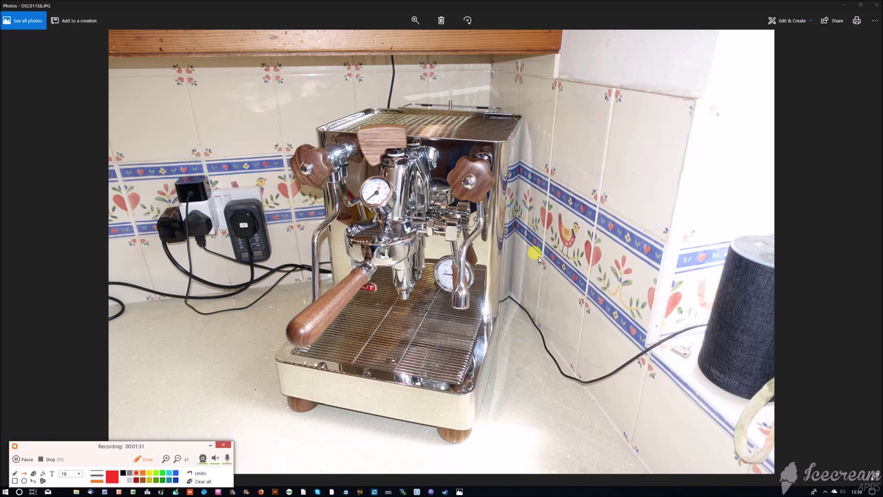
pyautogui.moveTo(545, 274)
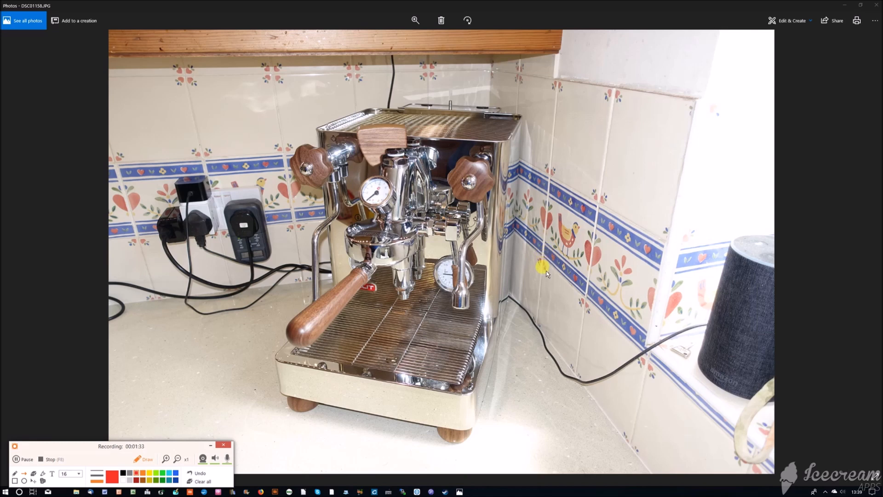
pyautogui.moveTo(546, 273)
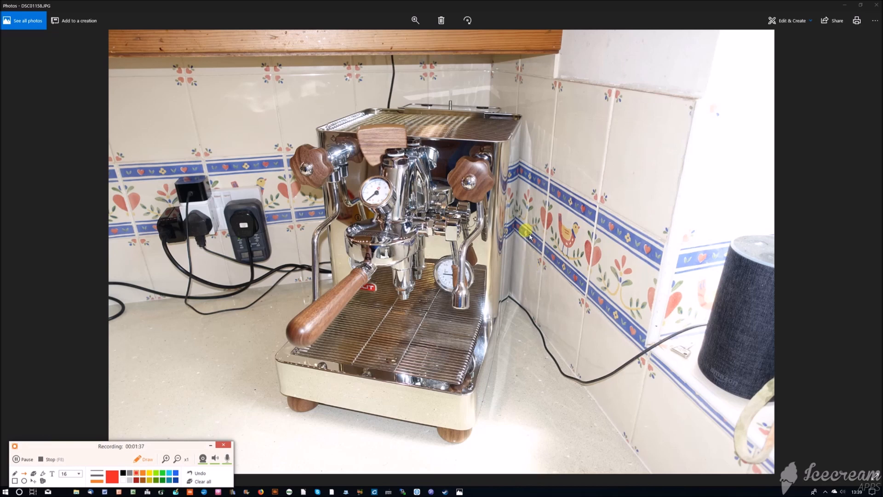
pyautogui.moveTo(495, 107)
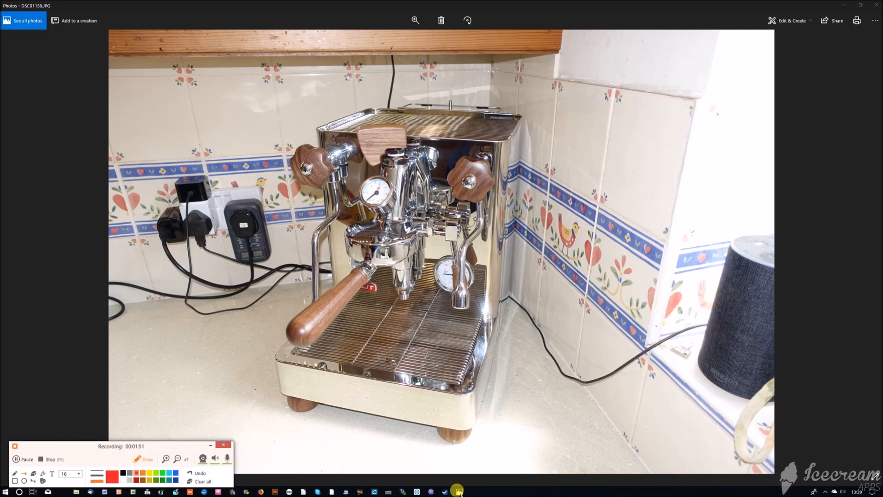
pyautogui.moveTo(461, 478)
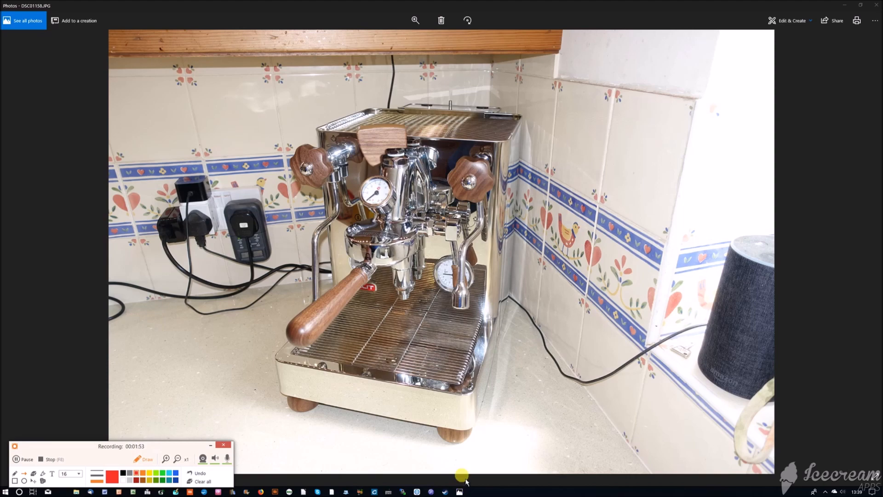
pyautogui.moveTo(463, 473)
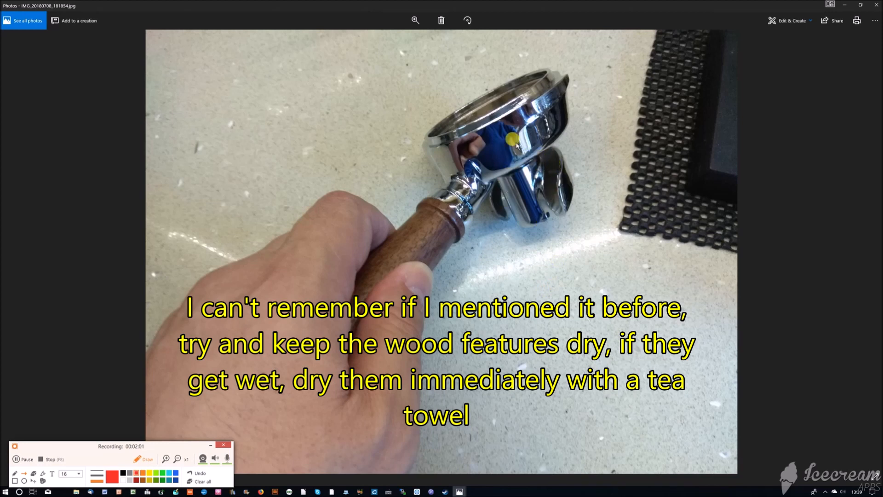
pyautogui.moveTo(545, 198)
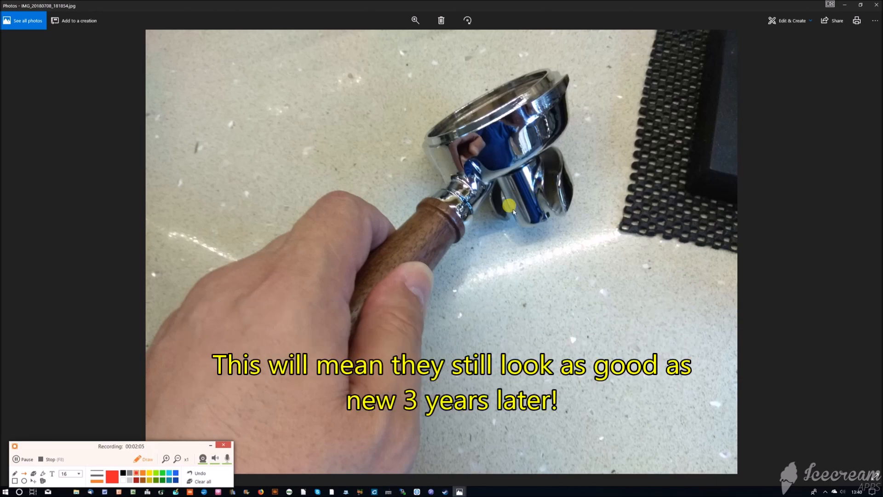
# Switch back to Windows Photos and advance to the portafilter photo seen from above.
pyautogui.press('alt+tab')
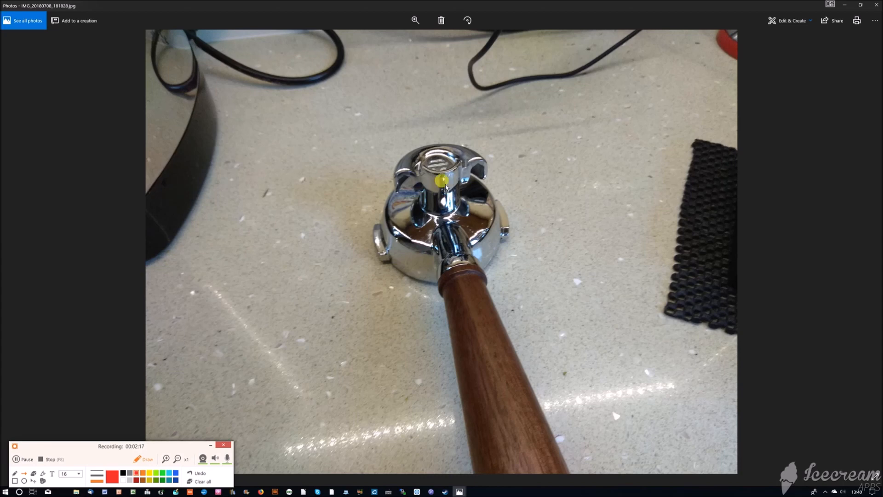
pyautogui.moveTo(398, 174)
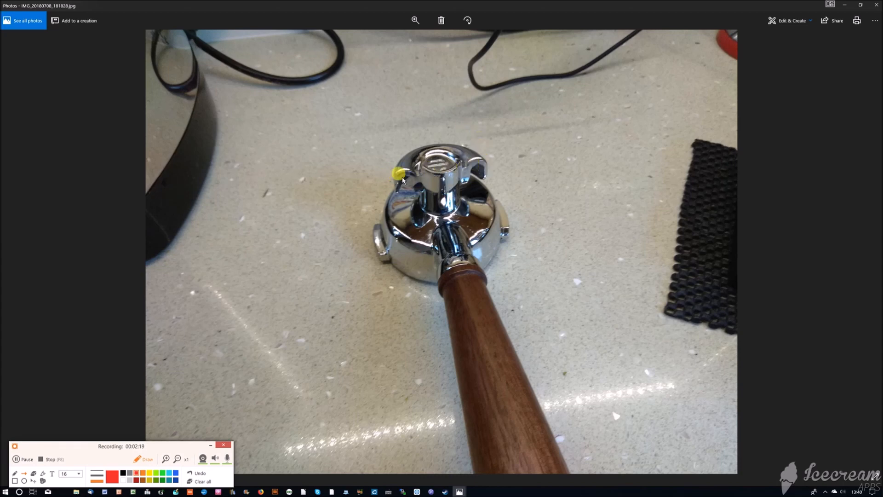
pyautogui.moveTo(472, 164)
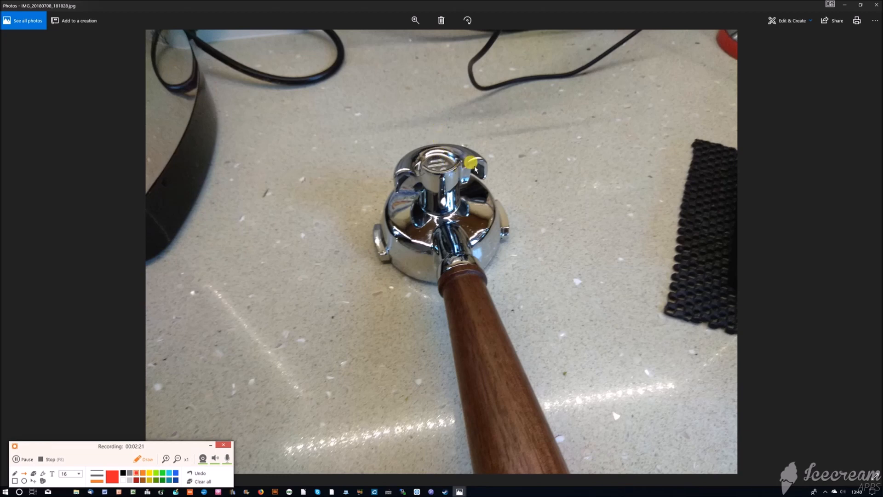
pyautogui.moveTo(419, 67)
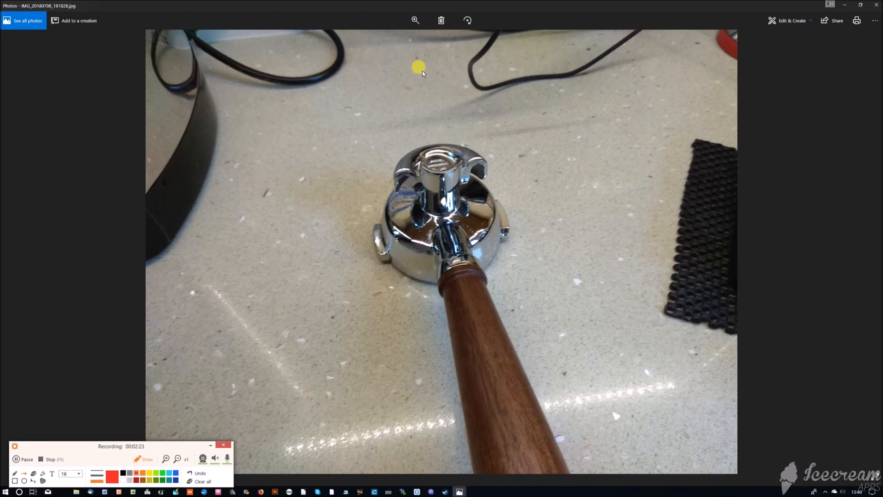
pyautogui.moveTo(501, 171)
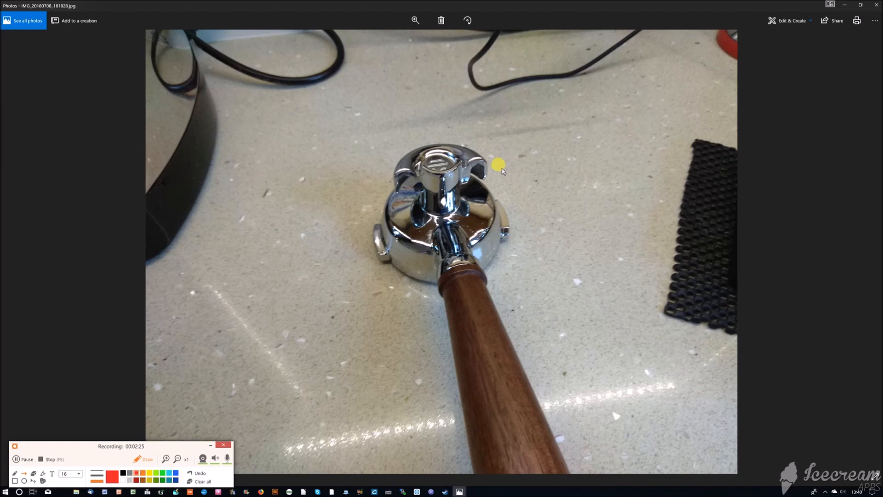
pyautogui.moveTo(488, 183)
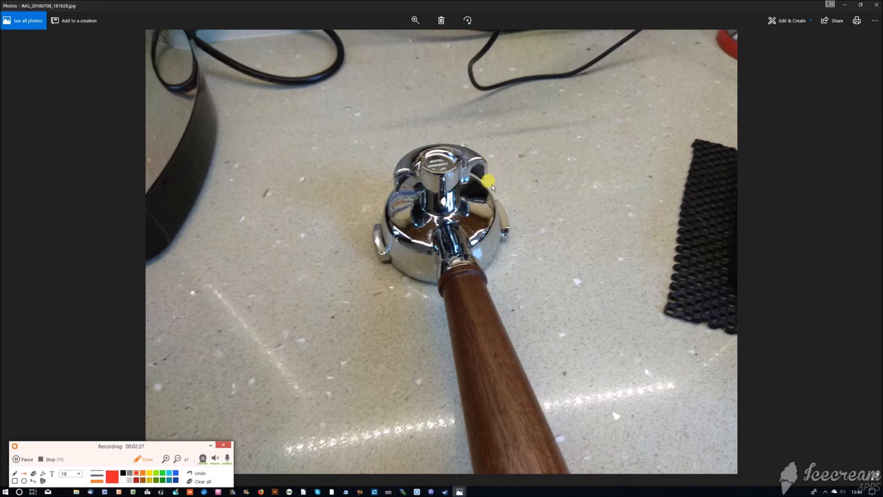